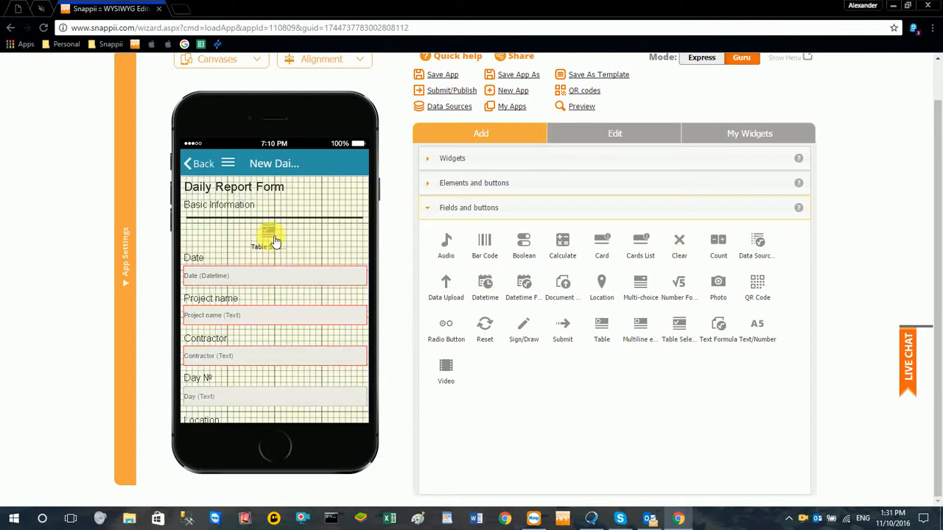
Step: Give the Table Selection button Custom style and a width of 275
click(678, 328)
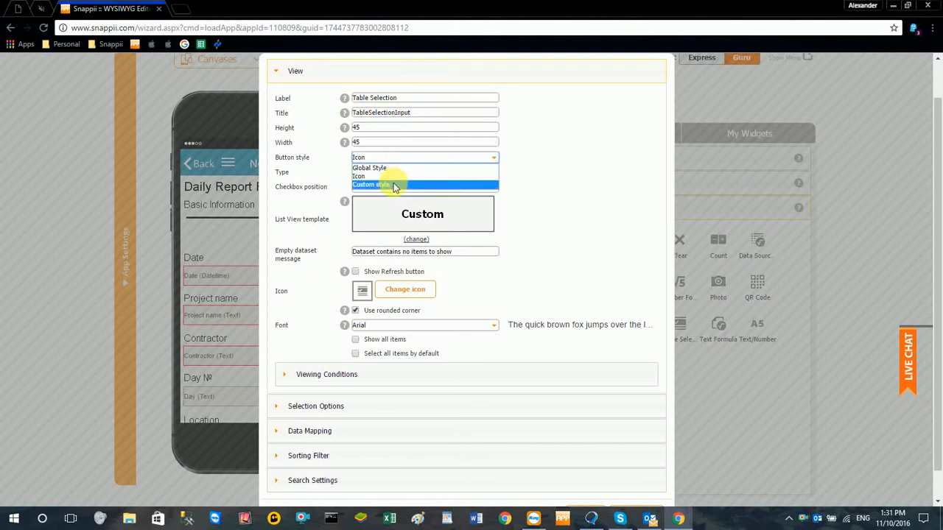
click(370, 185)
text(275)
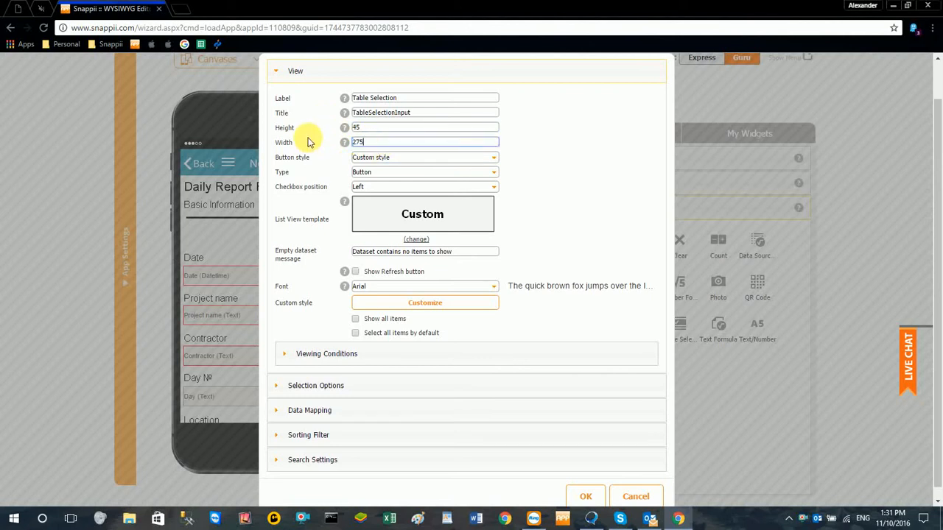
scroll(down, 3)
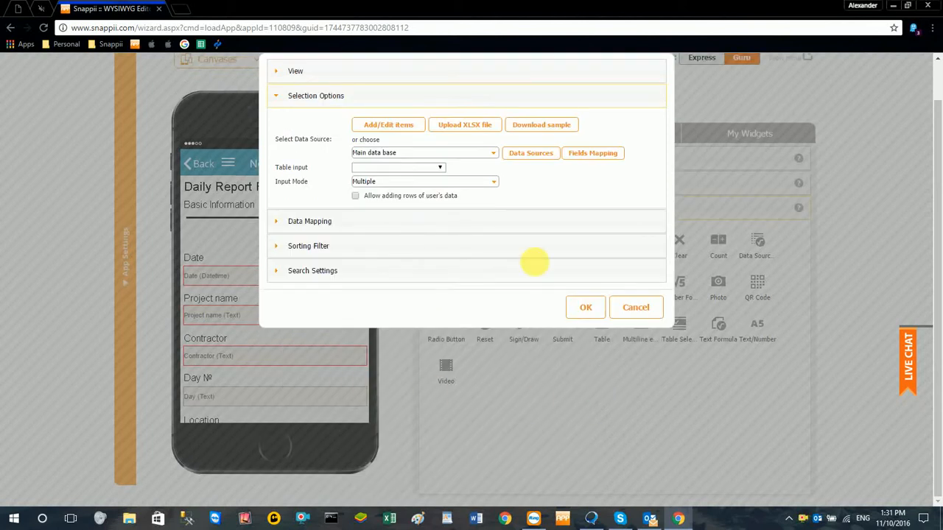
Step: Use New Daily Report Form as the data source with Fill Form input mode
click(422, 153)
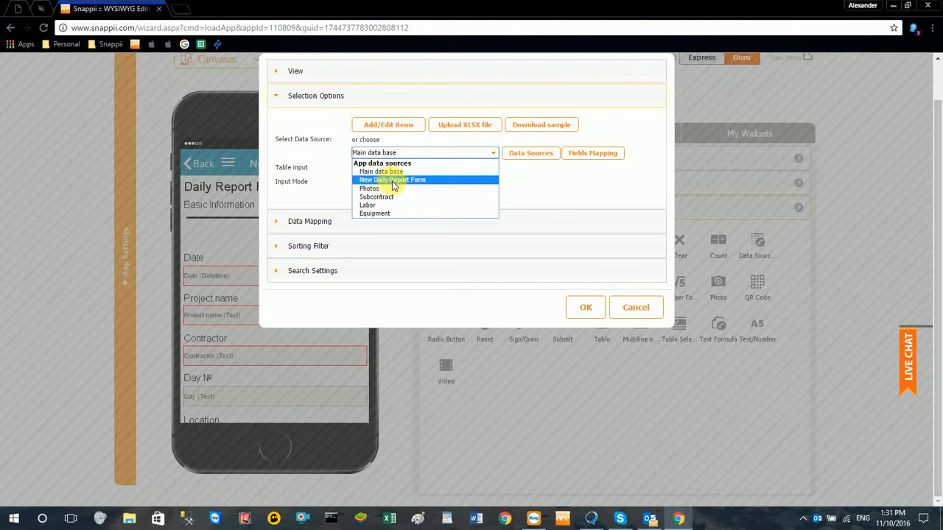
click(391, 180)
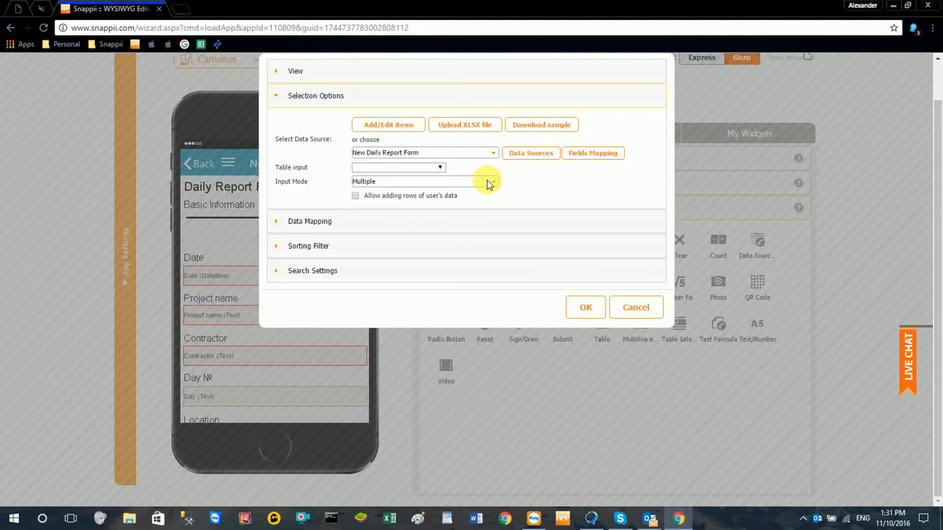
click(423, 182)
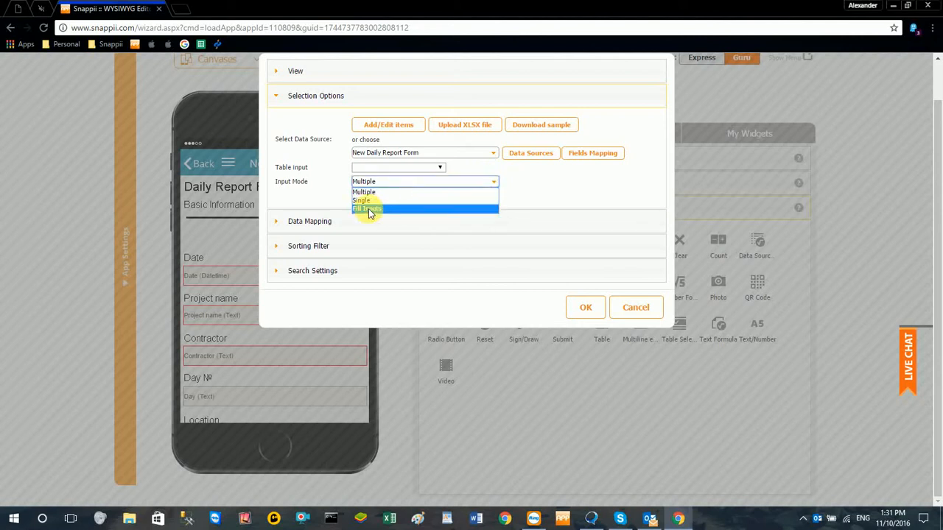
click(366, 208)
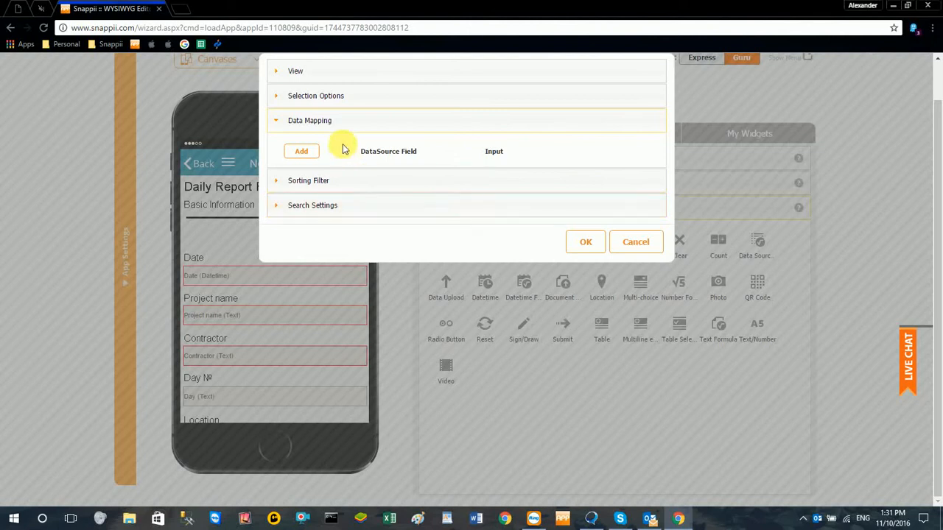
Step: Add mapping rows and map Location and ProjectName to their matching inputs
click(301, 151)
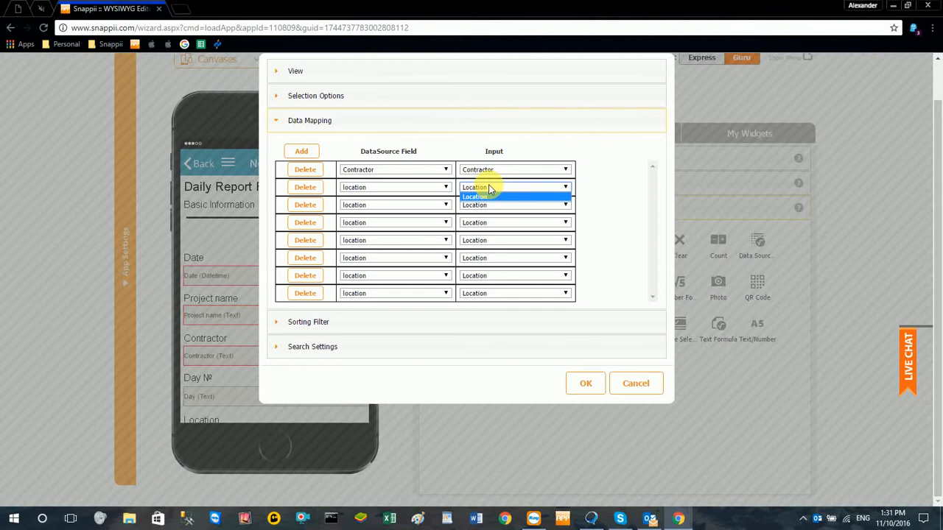
click(479, 205)
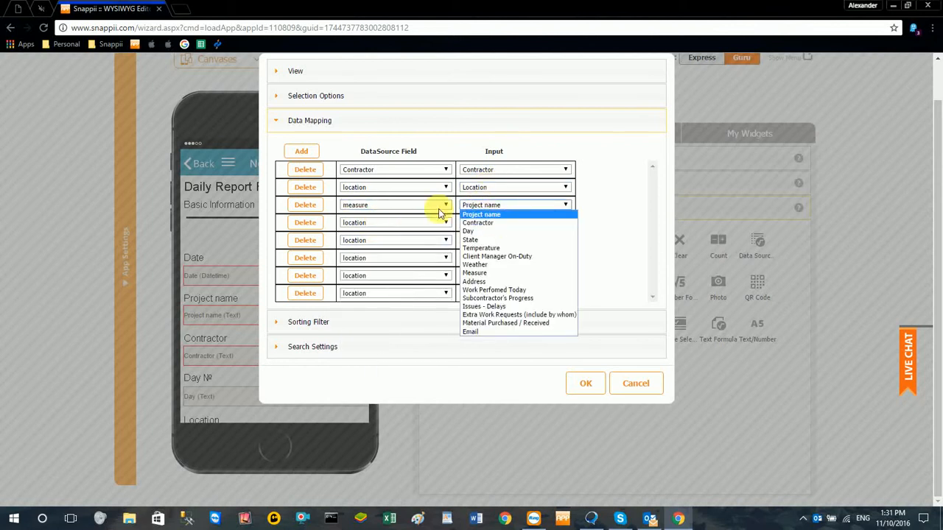
click(445, 205)
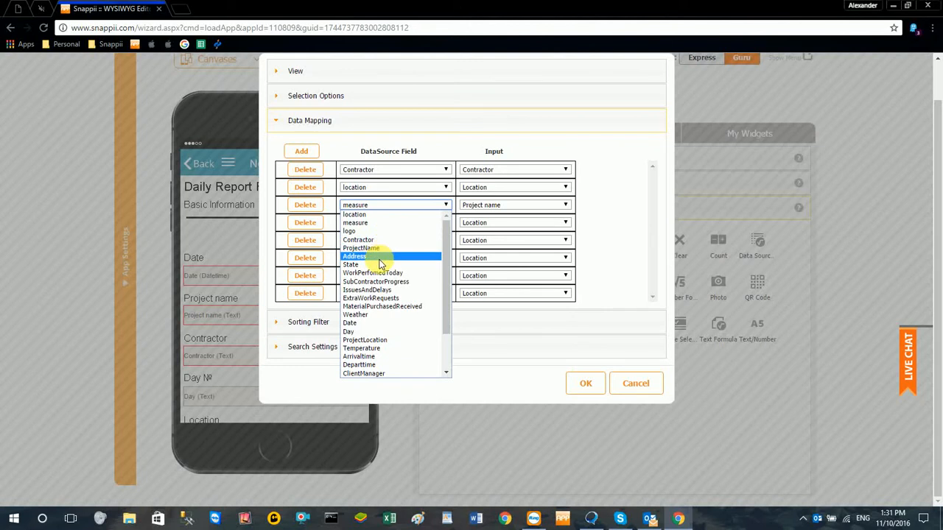
click(360, 248)
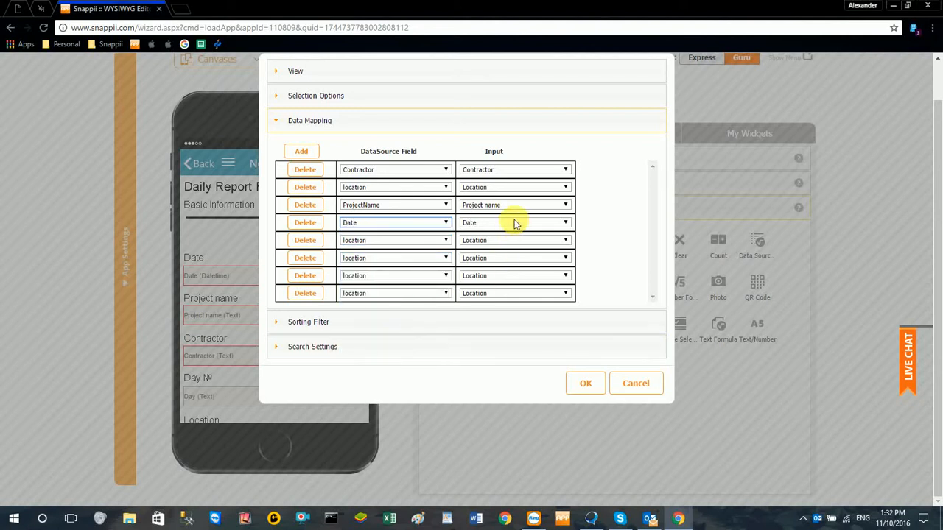
click(395, 240)
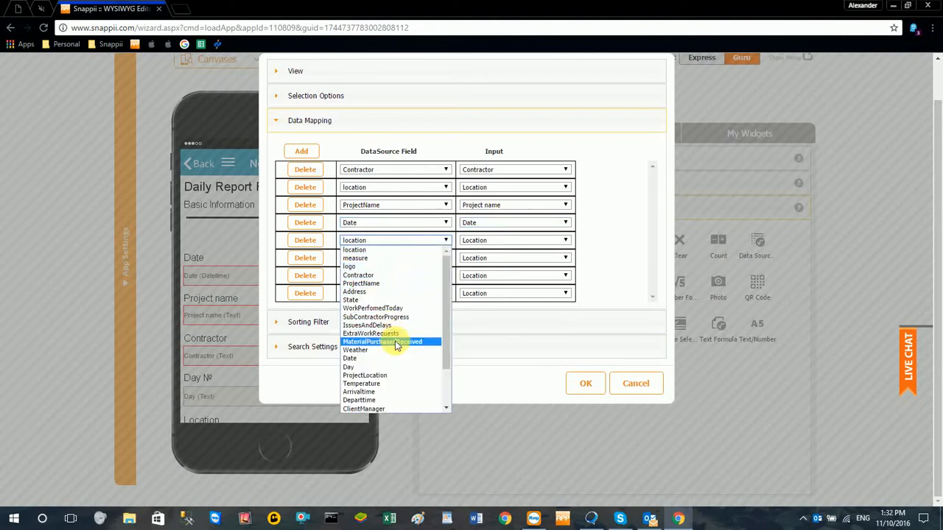
click(364, 375)
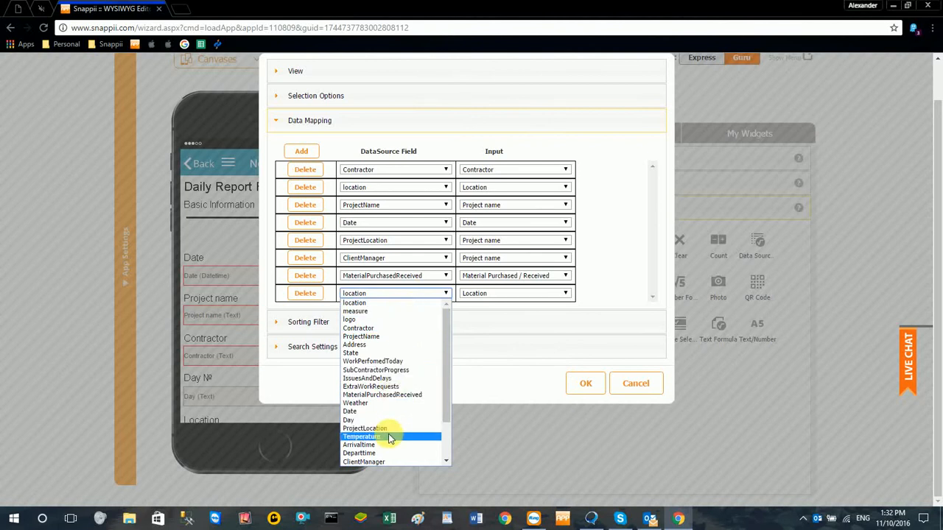
Step: Map Arrivaltime, Departtime and WorkPerfomedToday to their inputs and apply the mappings
click(358, 445)
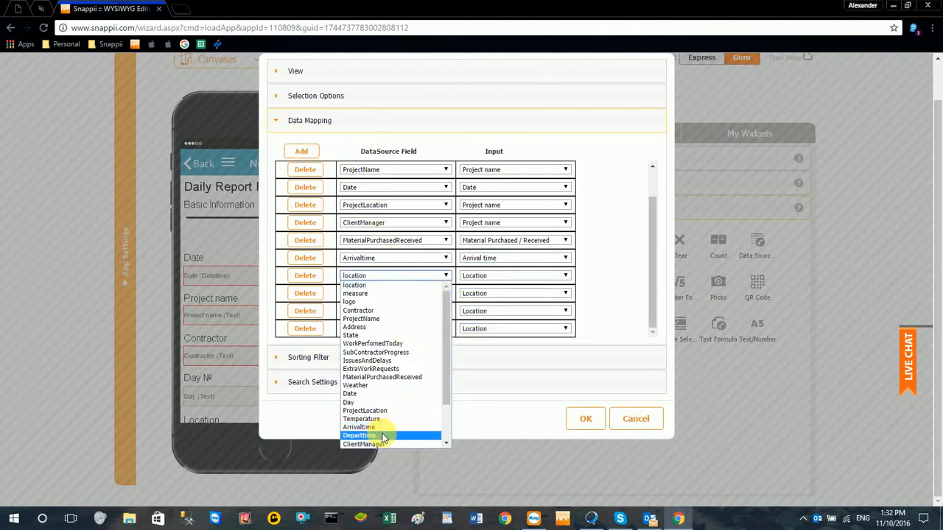
click(360, 436)
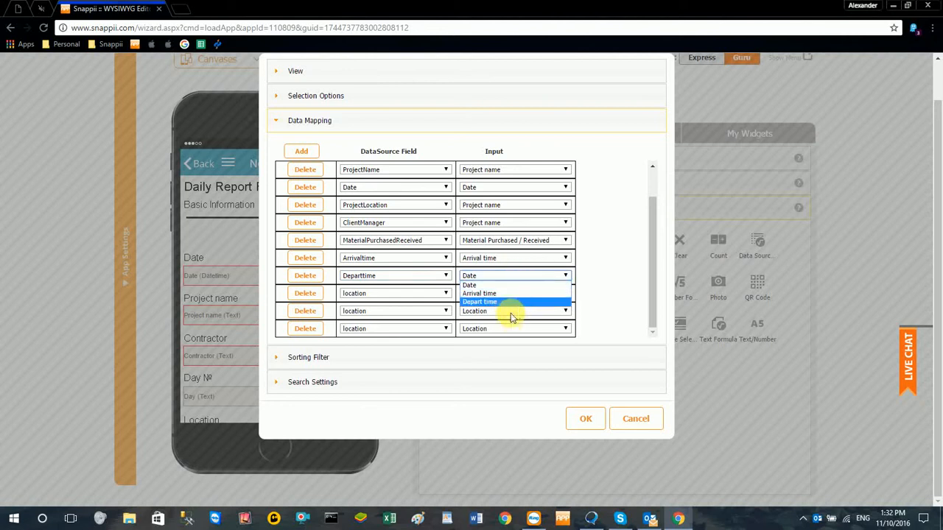
click(444, 293)
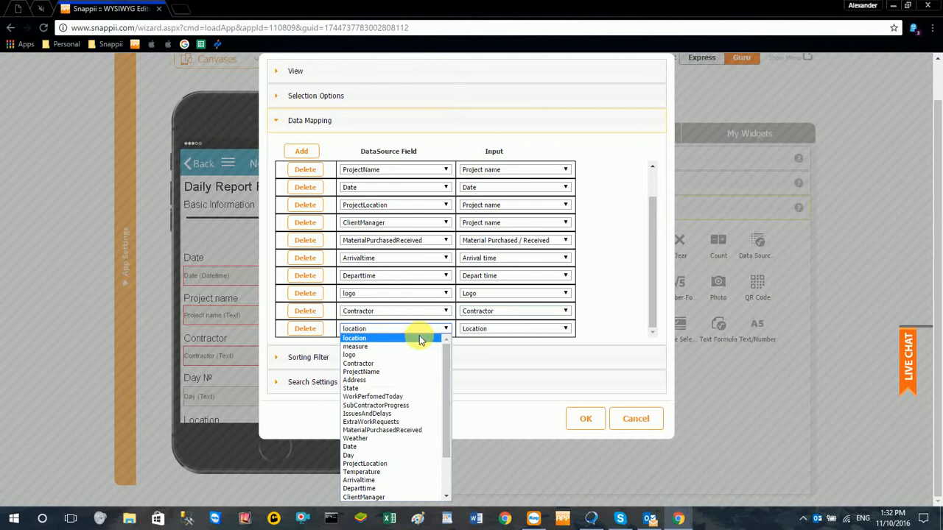
click(373, 396)
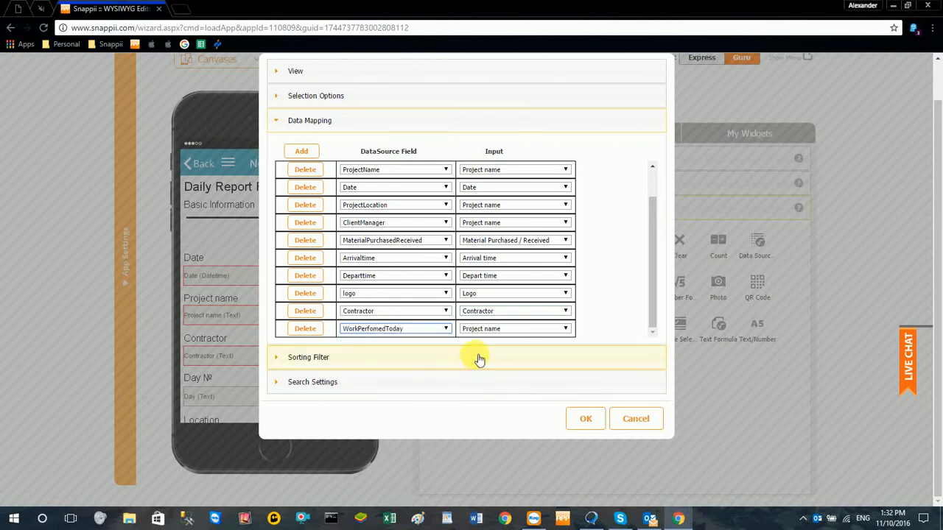
click(565, 328)
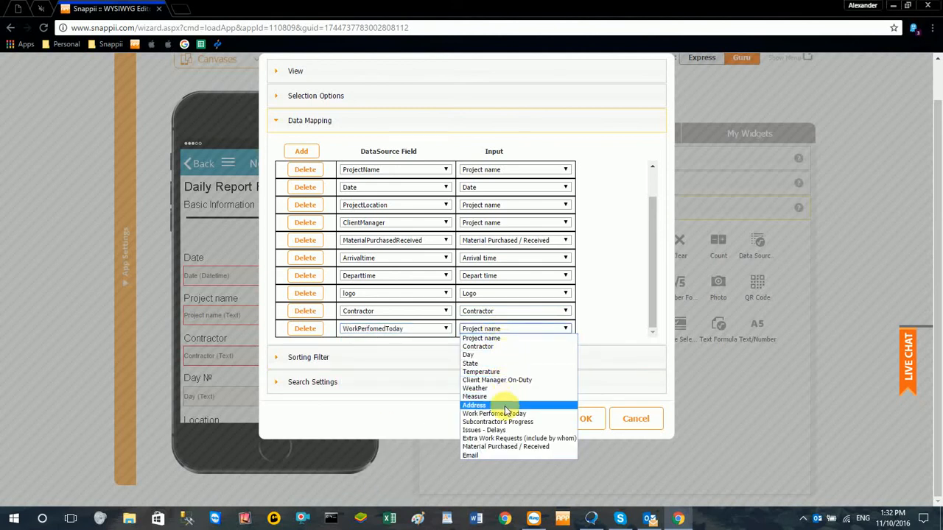
click(493, 413)
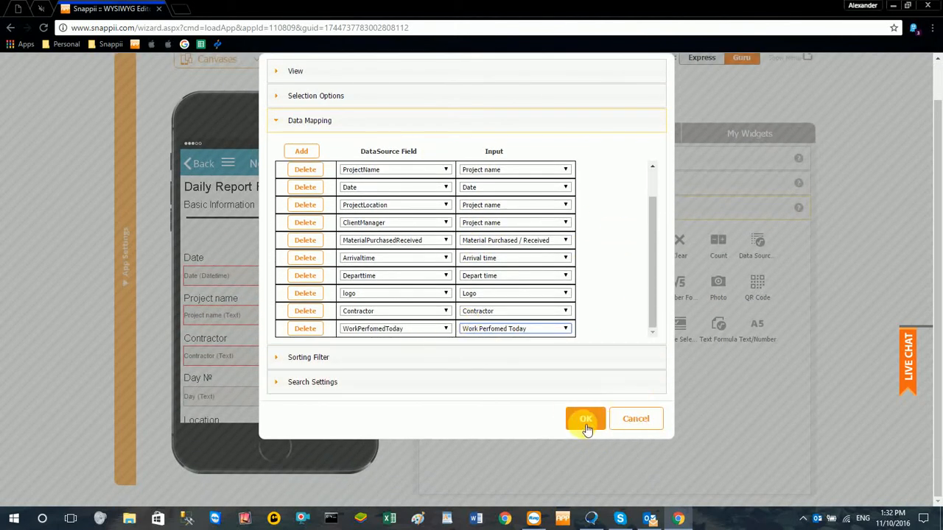
click(585, 418)
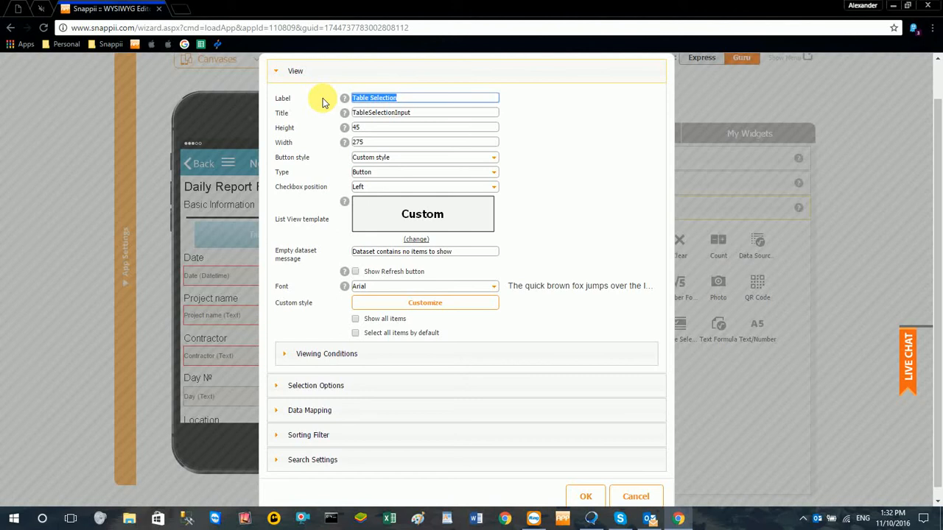
Step: Relabel the table selection button 'Auto Fill Form' and apply
text(Auto Fill Form)
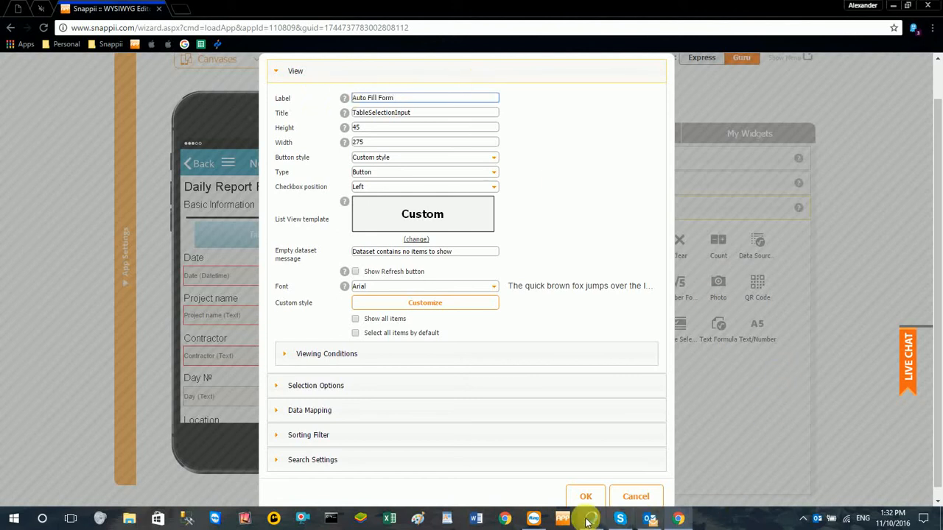
click(586, 495)
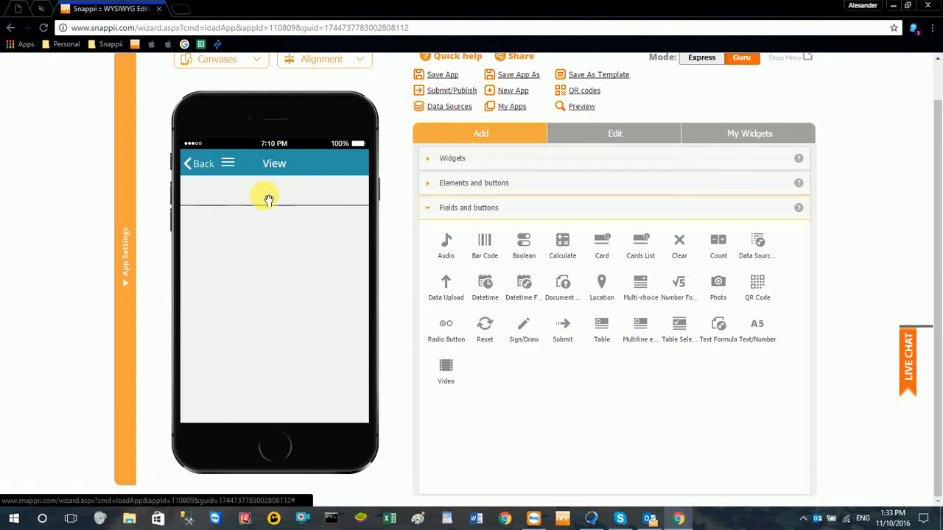
Step: Add a View screen text element reading 'Project Name' three times over
click(474, 183)
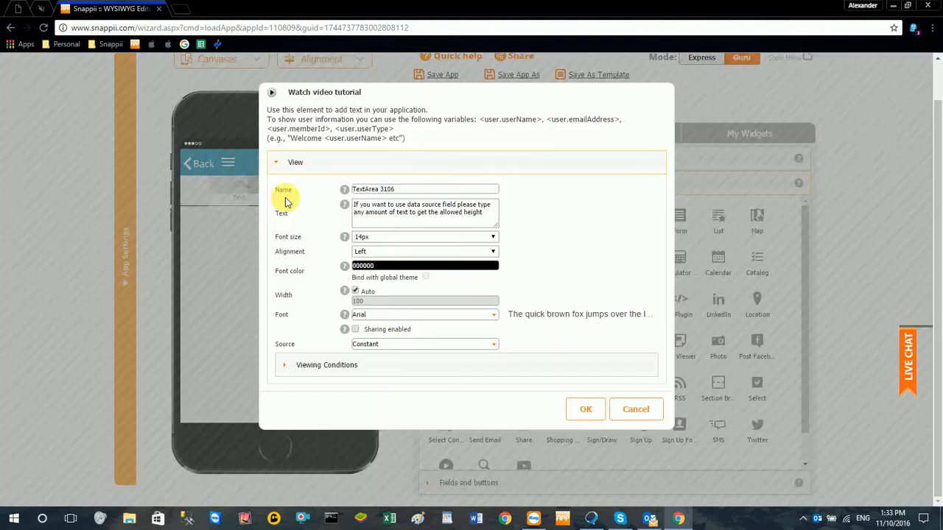
triple_click(424, 211)
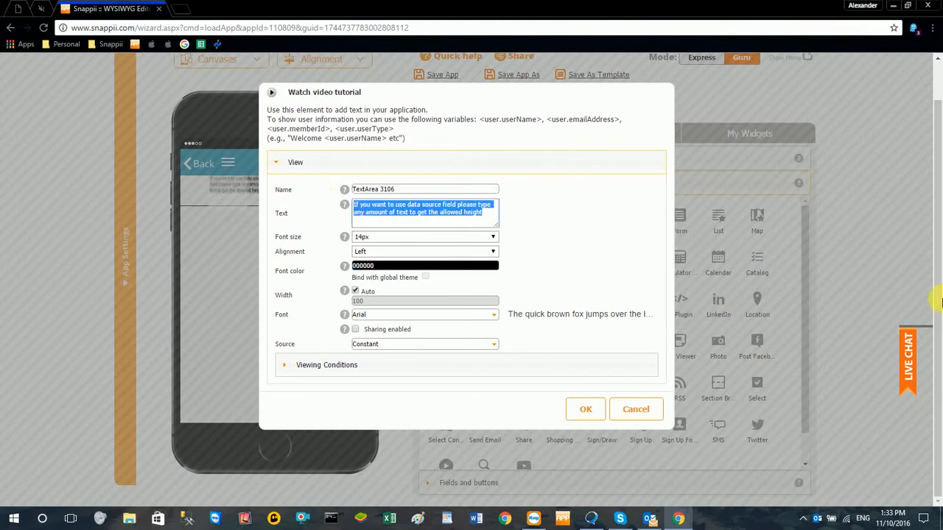
text(Project Name)
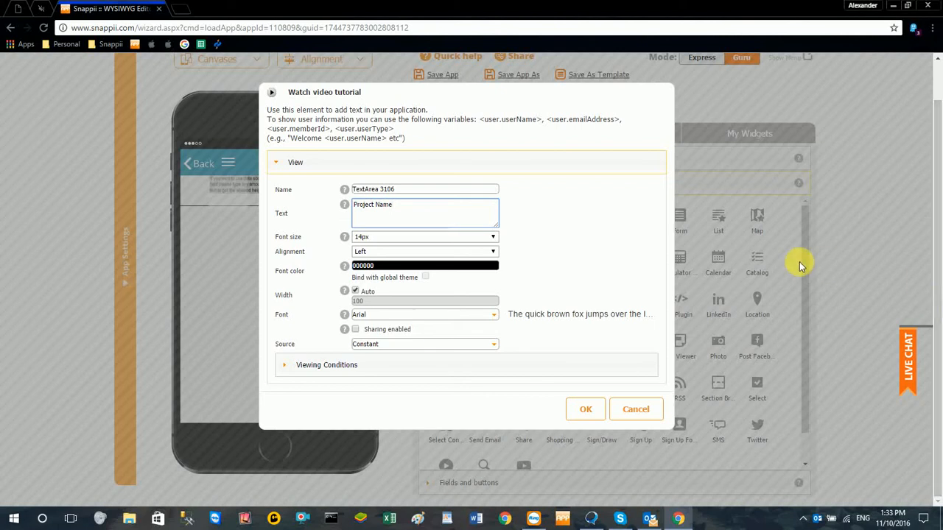
double_click(372, 204)
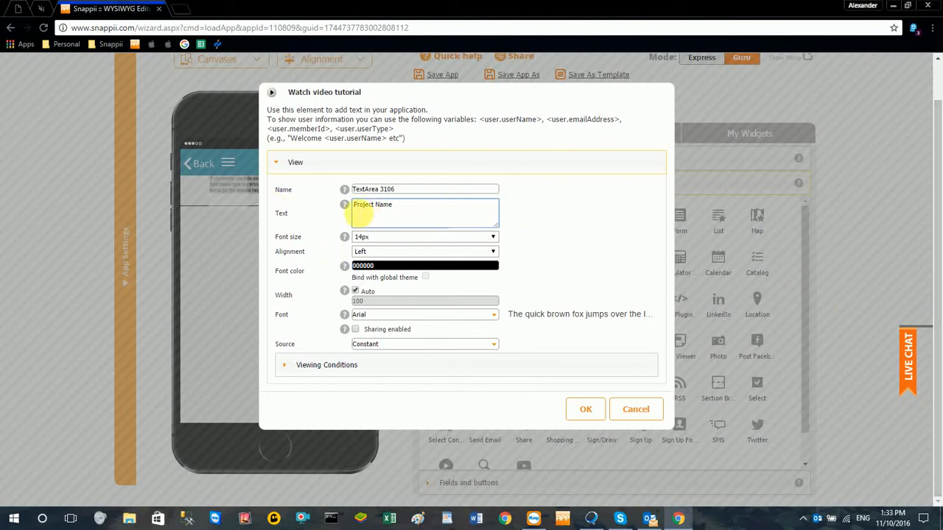
double_click(372, 204)
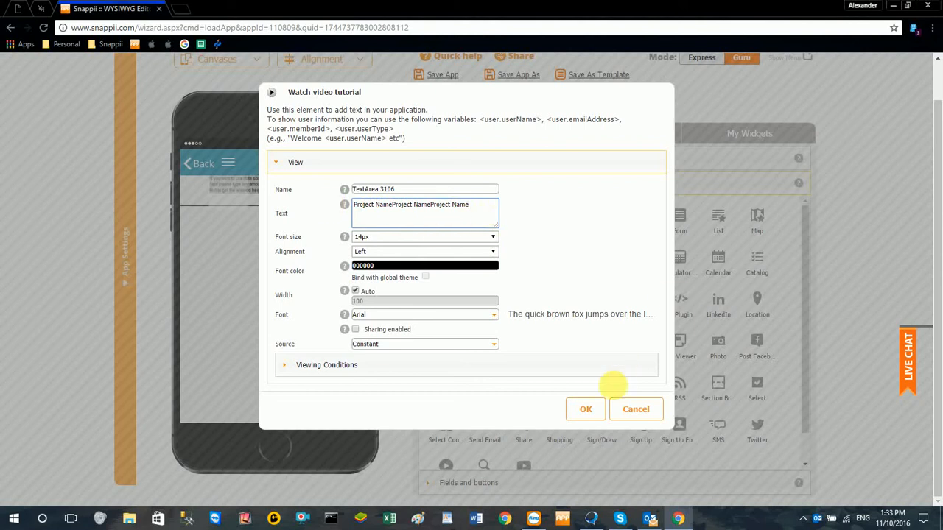
click(585, 409)
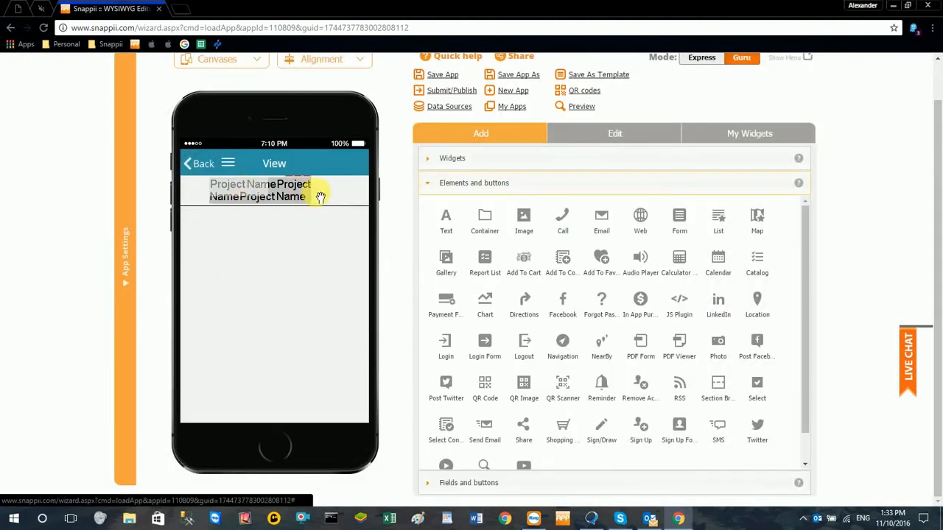
Step: Turn off auto width and give the Project Name text 275 width and 10px font
double_click(258, 190)
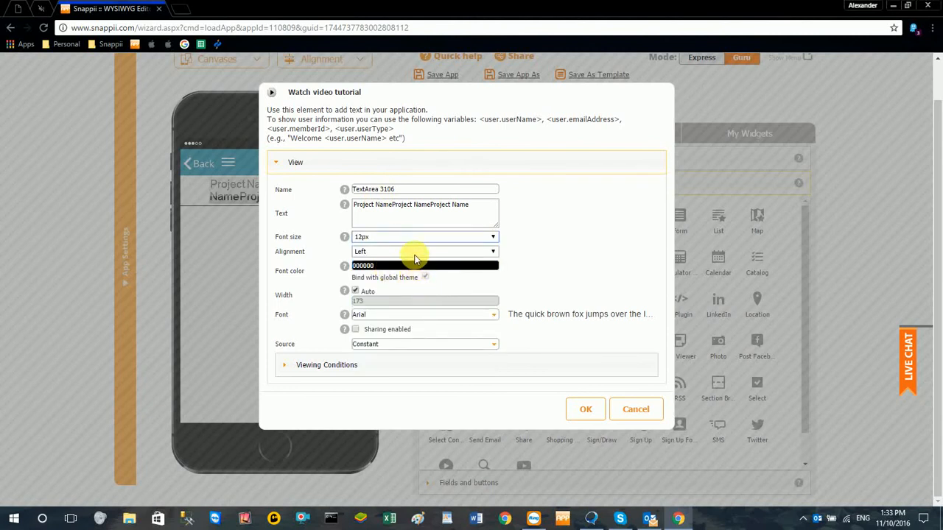
mouse_move(559, 405)
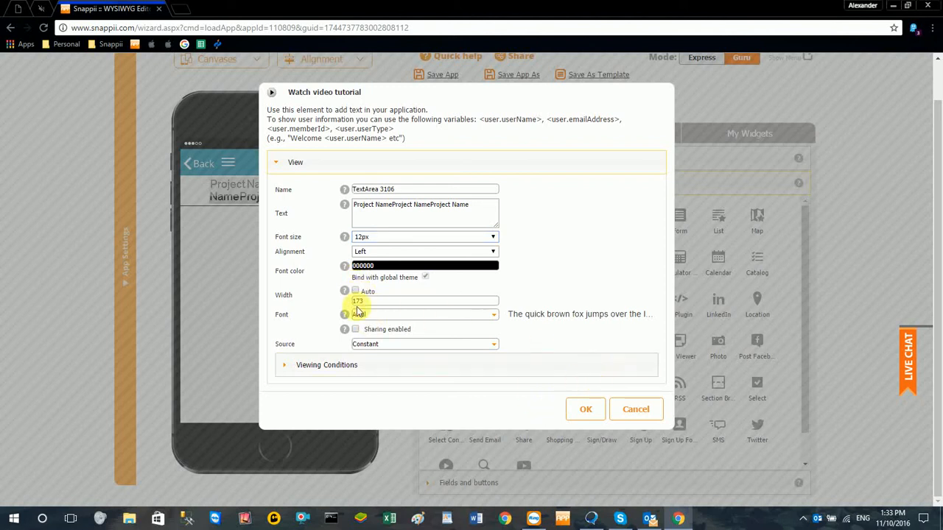
click(424, 300)
text(200)
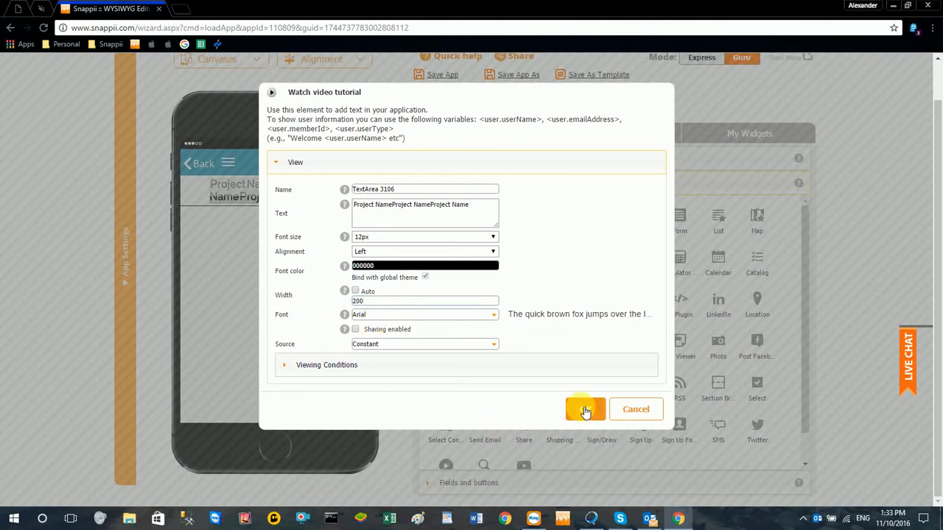
click(584, 408)
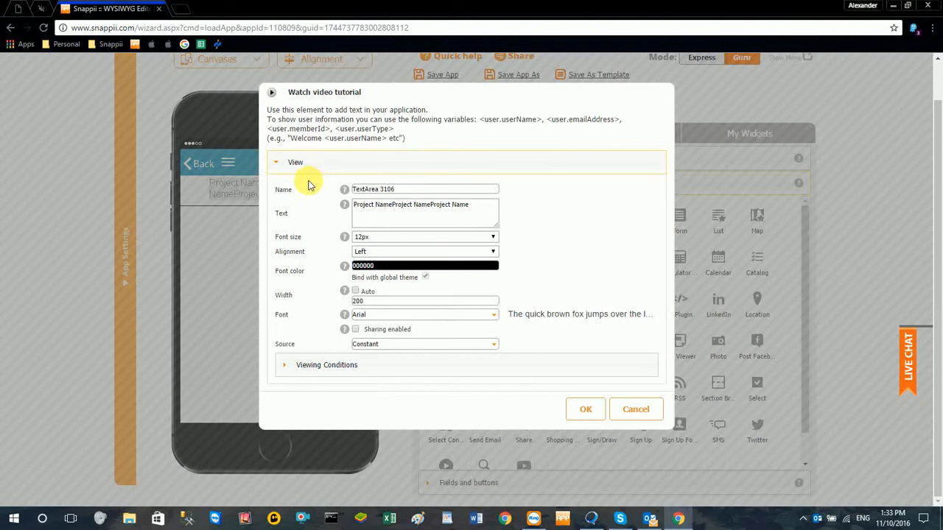
click(425, 300)
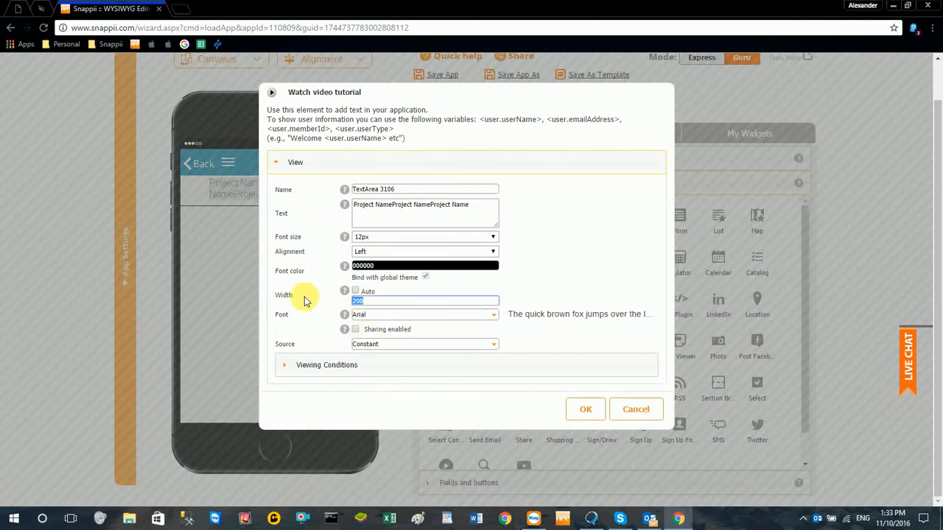
text(250)
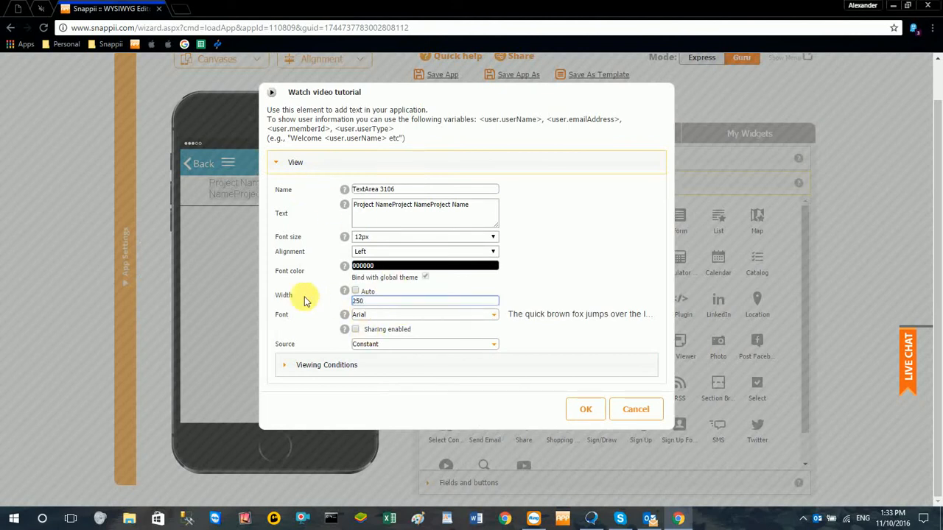
click(585, 408)
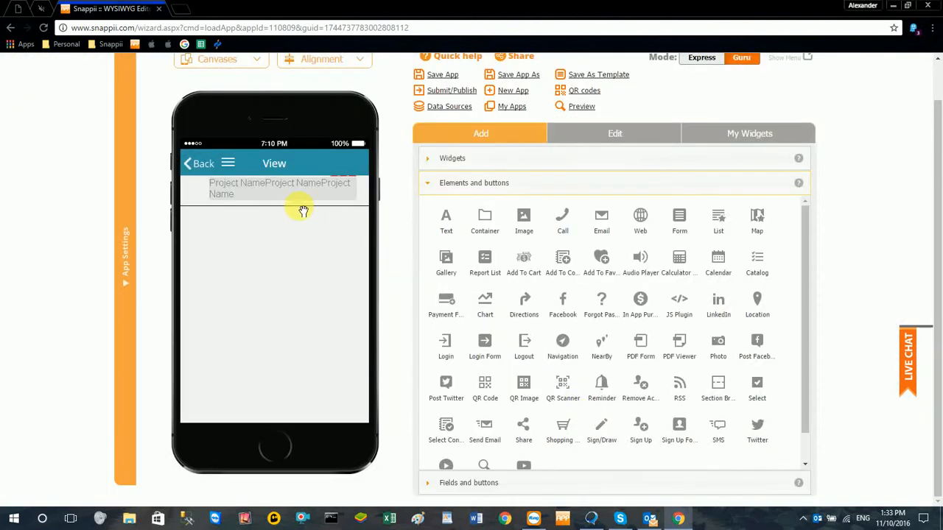
click(273, 188)
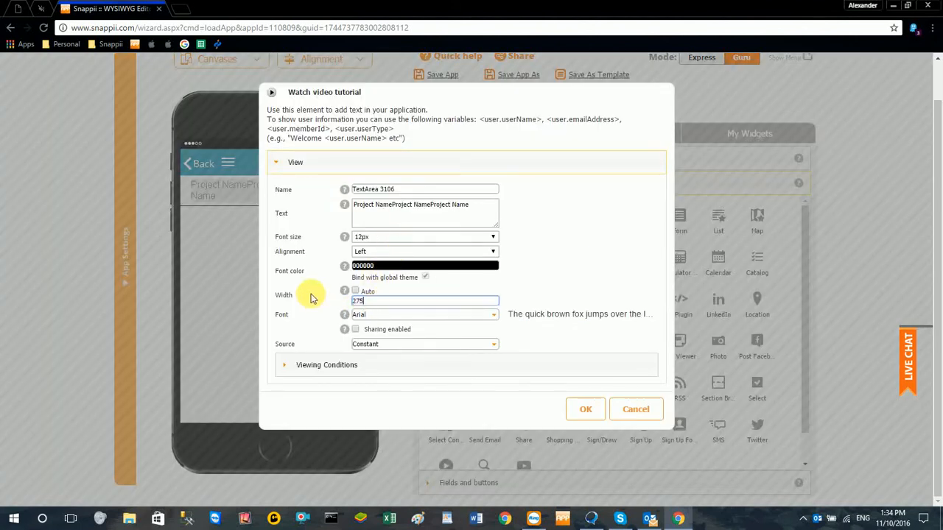
click(585, 408)
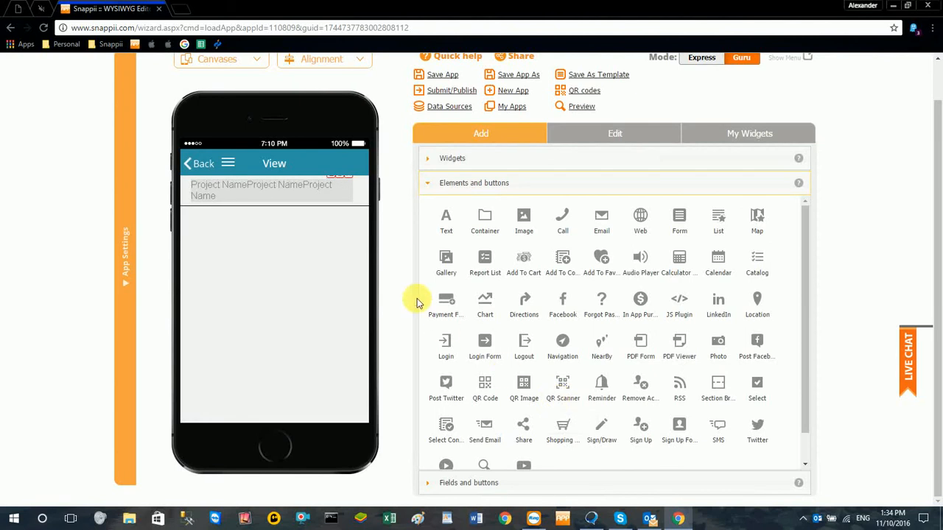
mouse_move(342, 181)
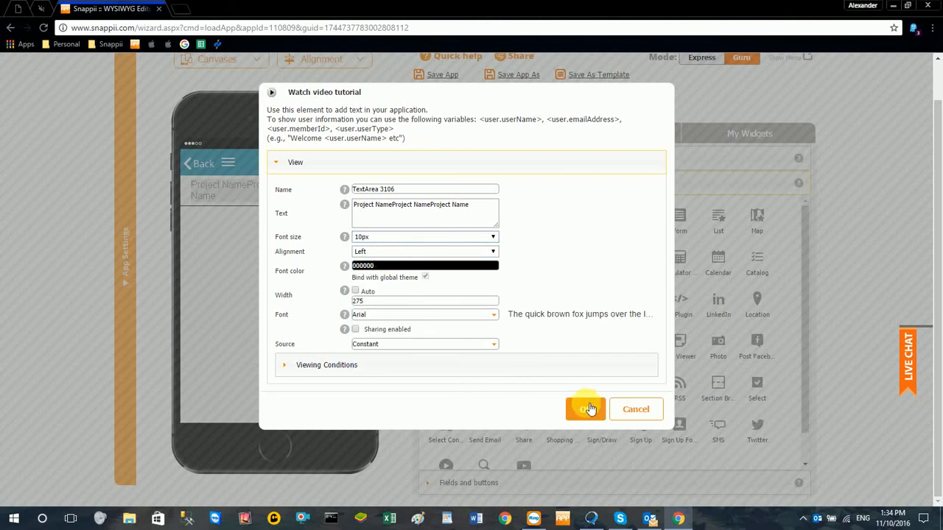
click(585, 409)
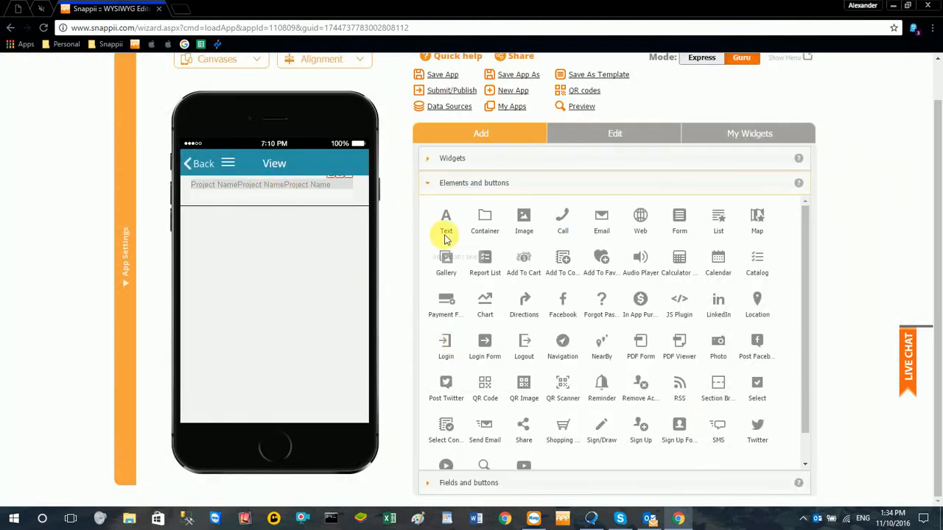
Step: Add a second text element reading 'Date' below the Project Name line
click(446, 221)
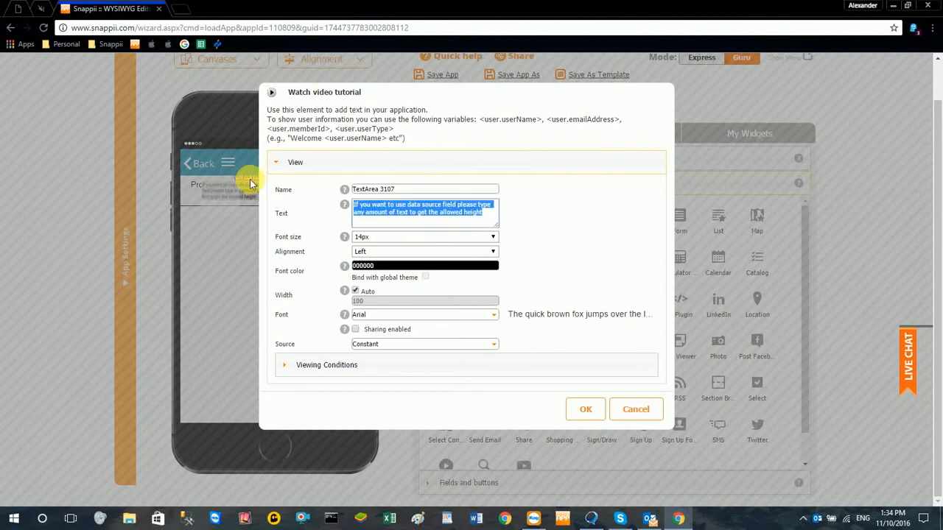
text(DateDateDate)
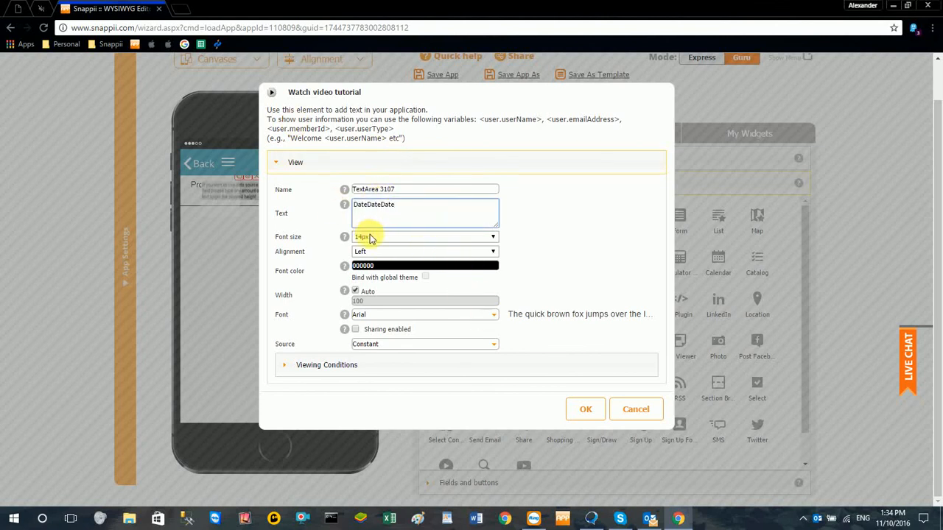
click(586, 409)
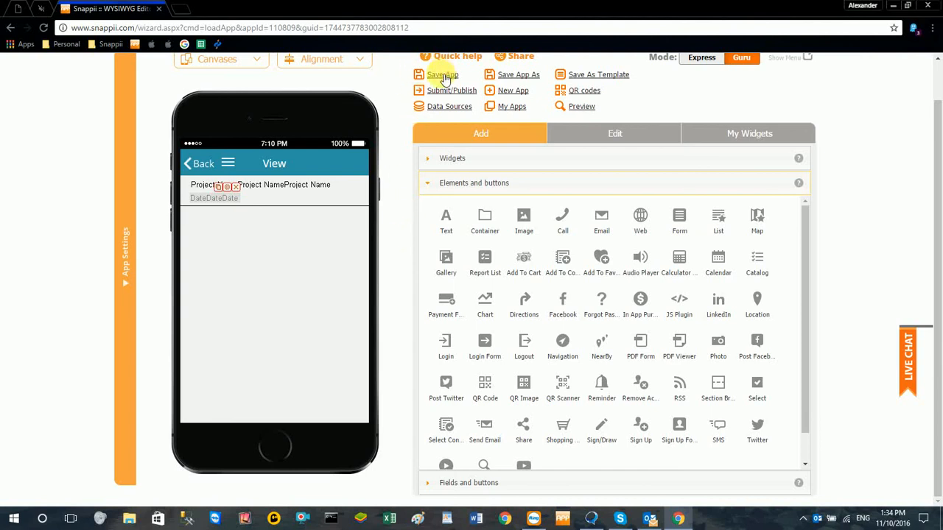
Step: Save the app as 'Construction Daily Log' and dismiss the saved confirmation
click(441, 75)
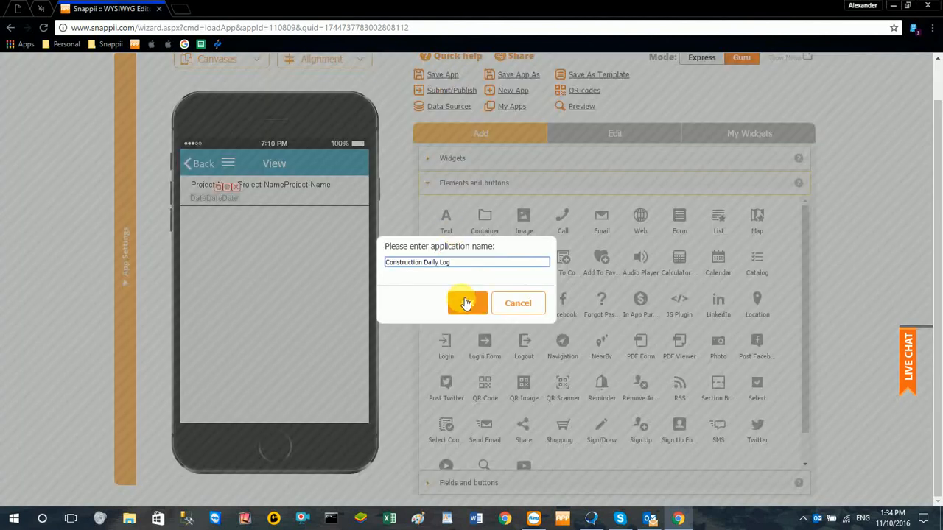
click(466, 303)
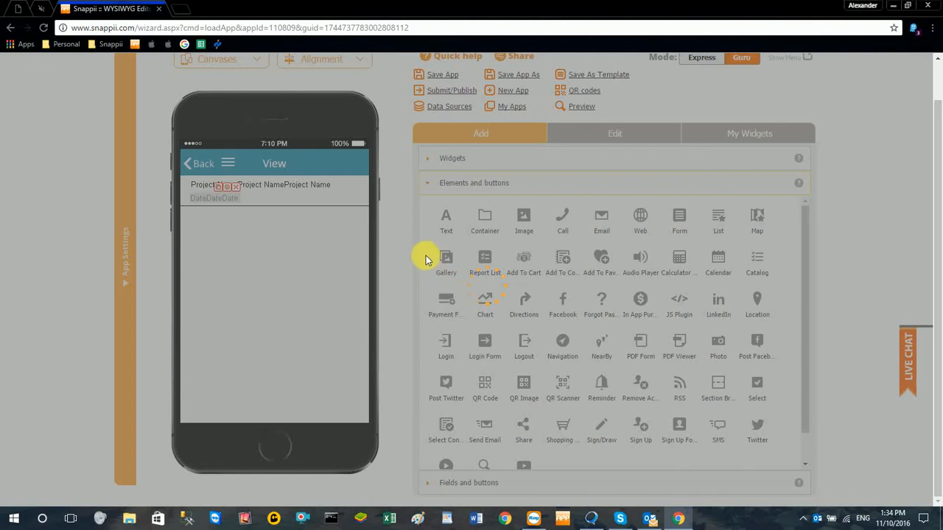
click(442, 74)
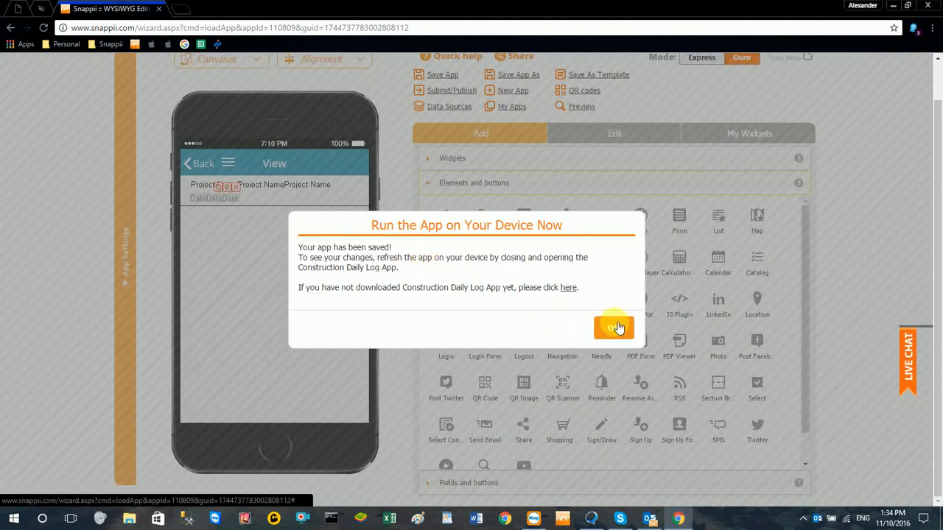
click(615, 327)
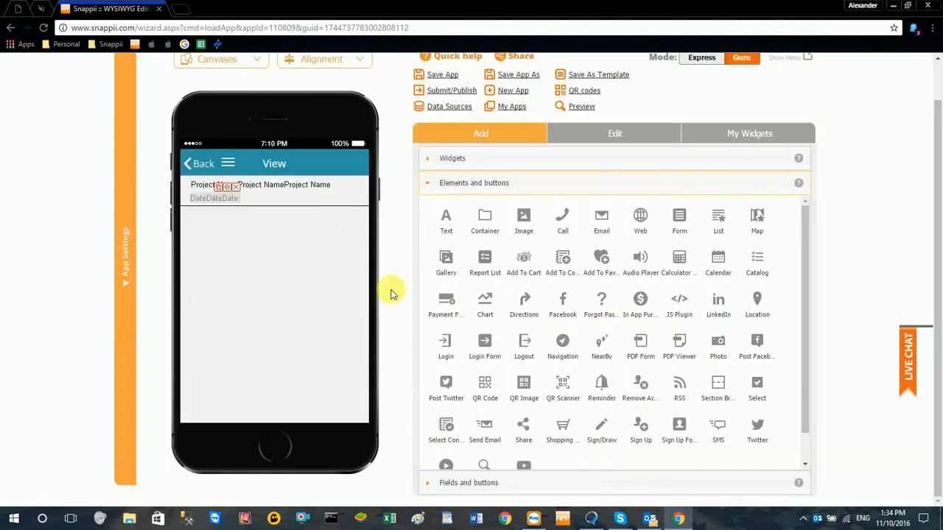